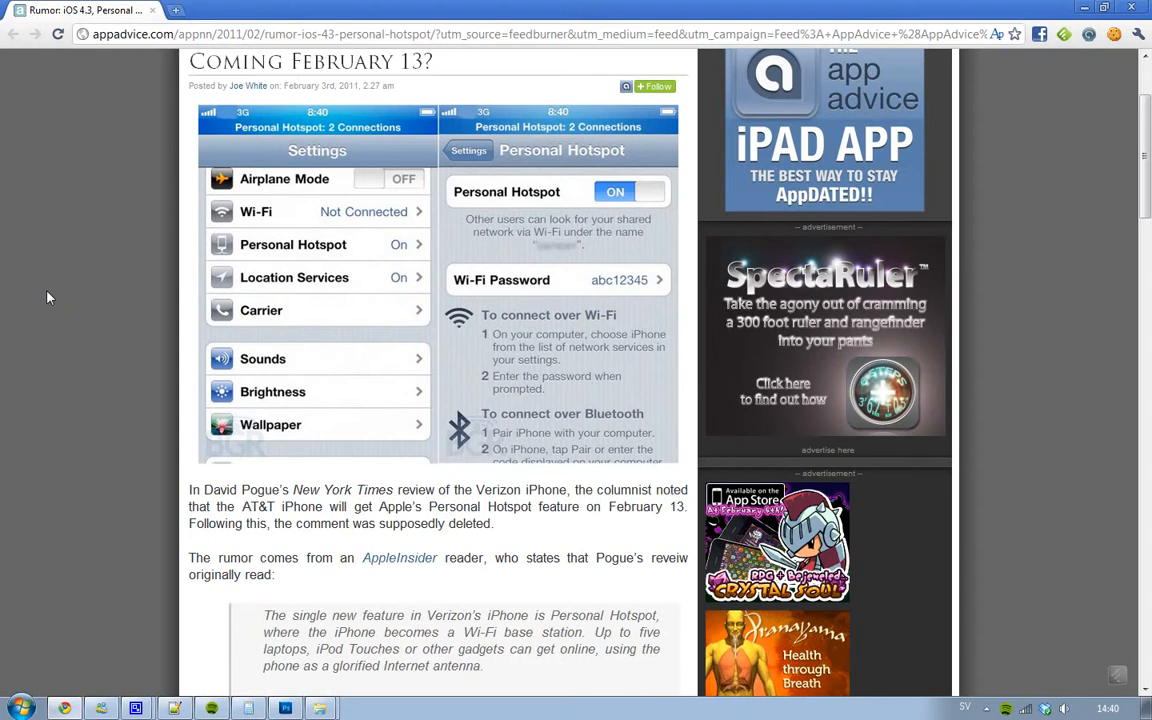
Step: Scroll down the article to the quoted Pogue Verizon iPhone review passage
scroll(up, 3)
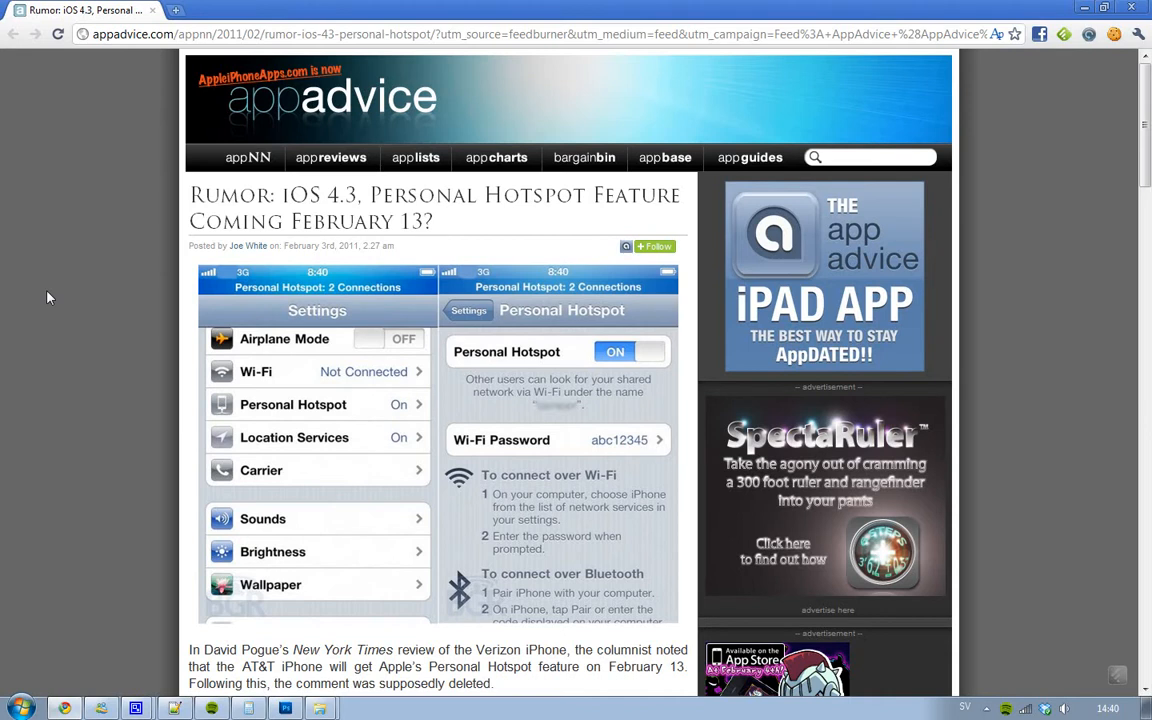
scroll(down, 3)
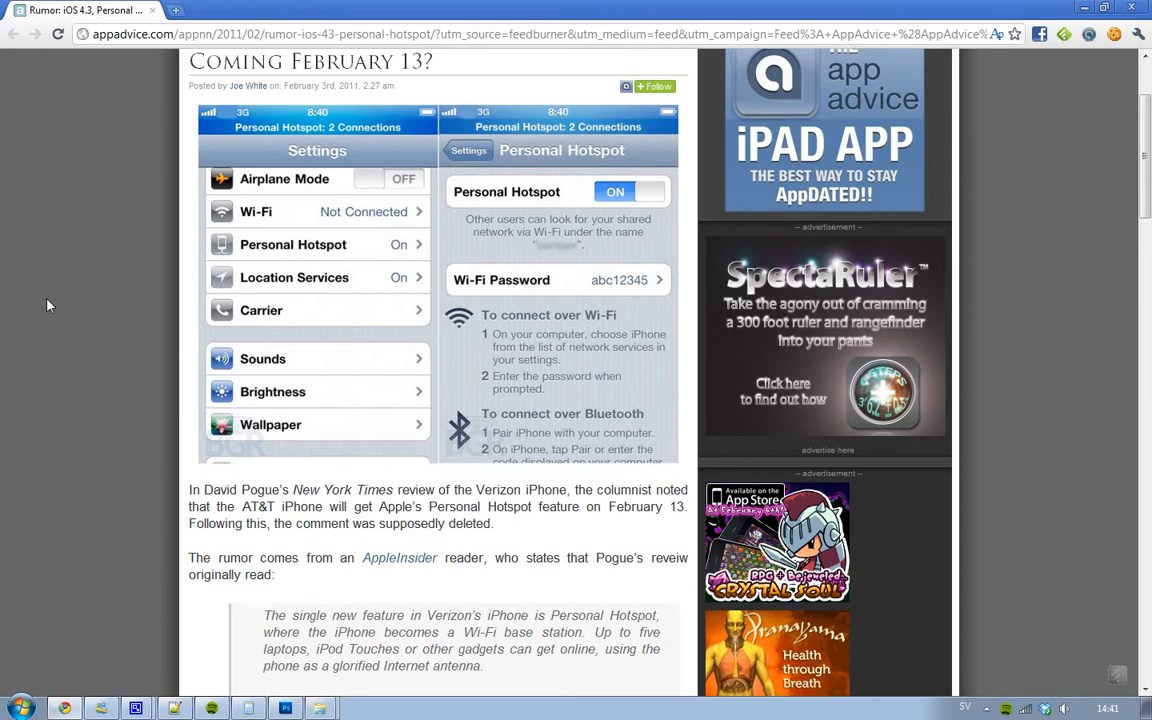
scroll(down, 3)
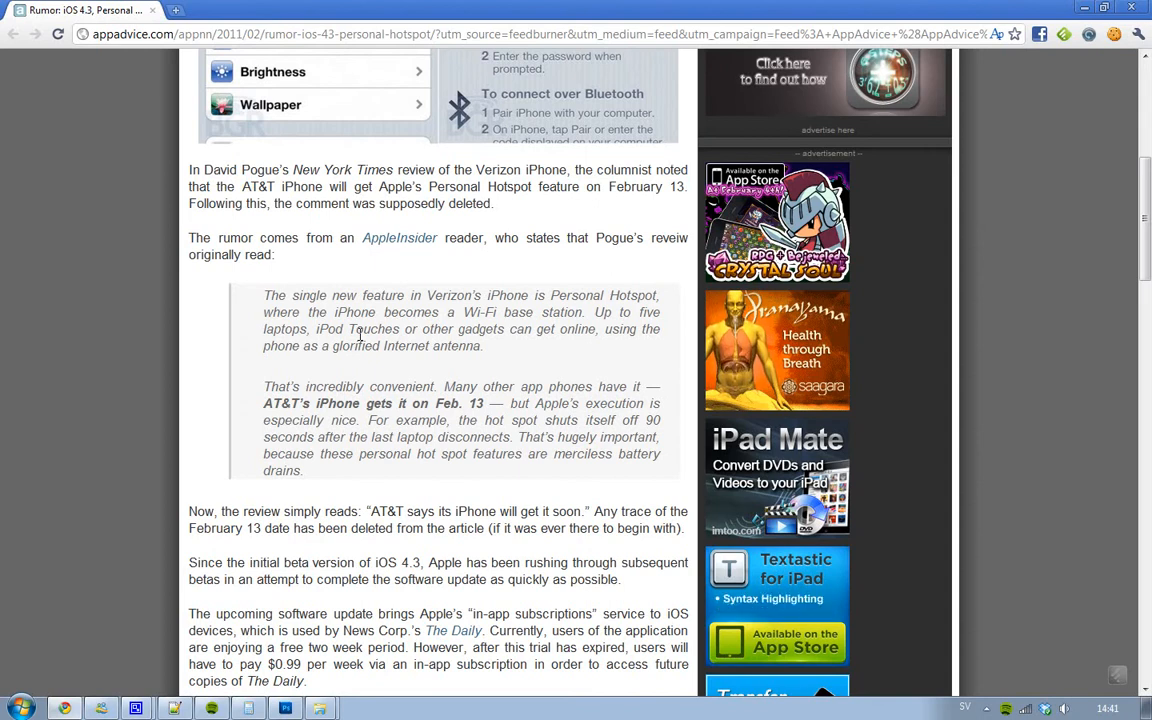
click(1108, 708)
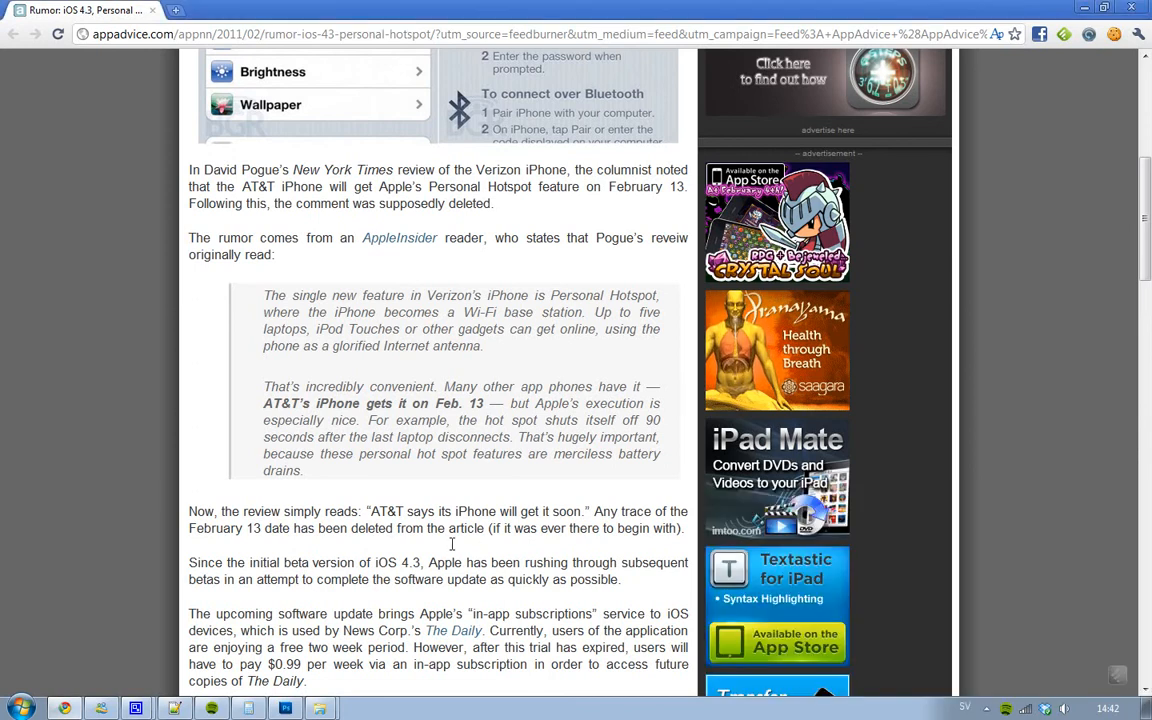
Step: Scroll to the article's closing "We'll keep you posted" line and Mentioned Apps box
scroll(down, 3)
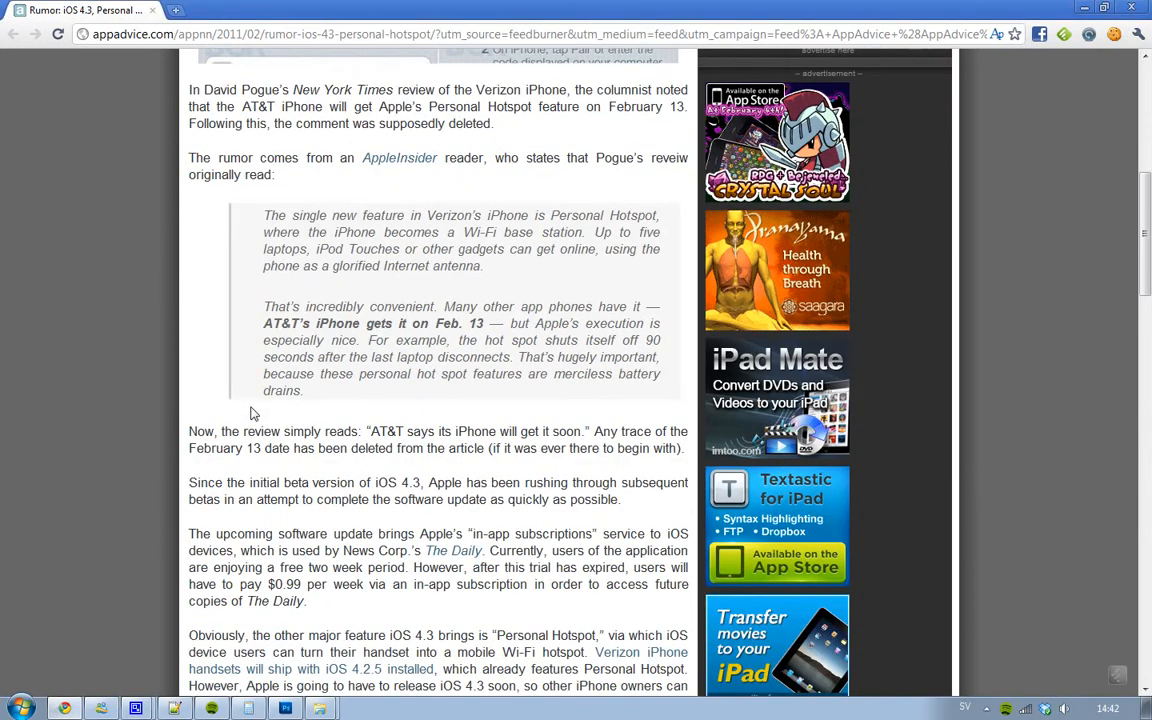
scroll(down, 3)
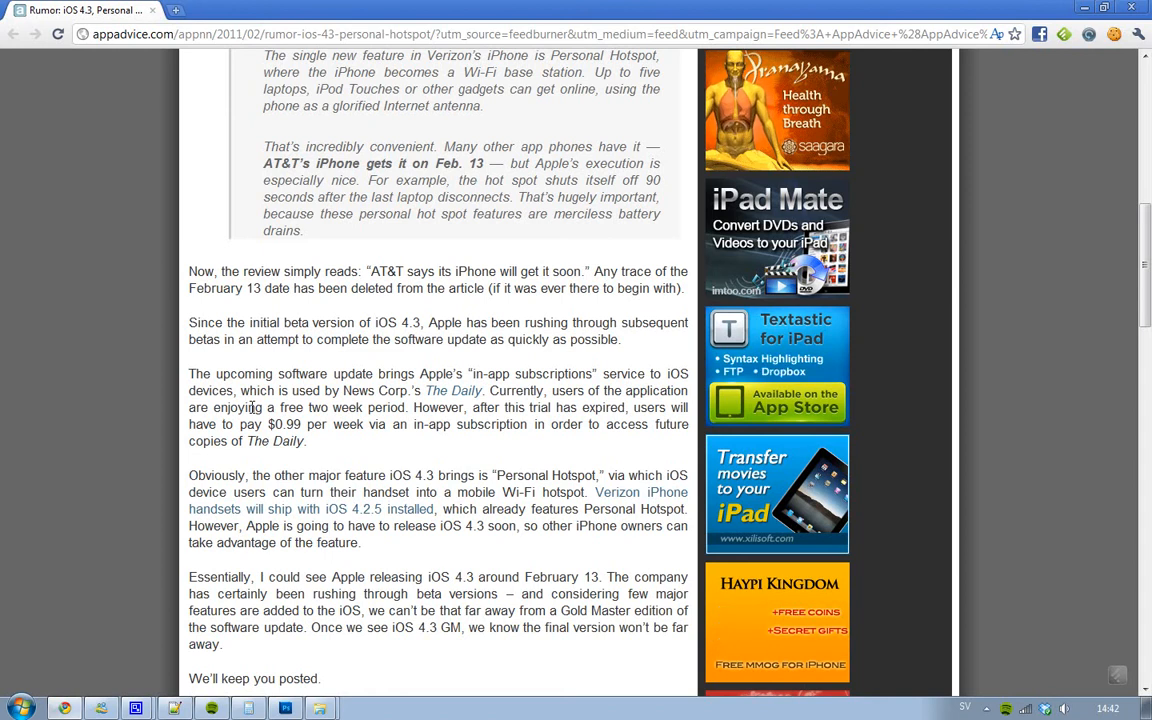
scroll(down, 3)
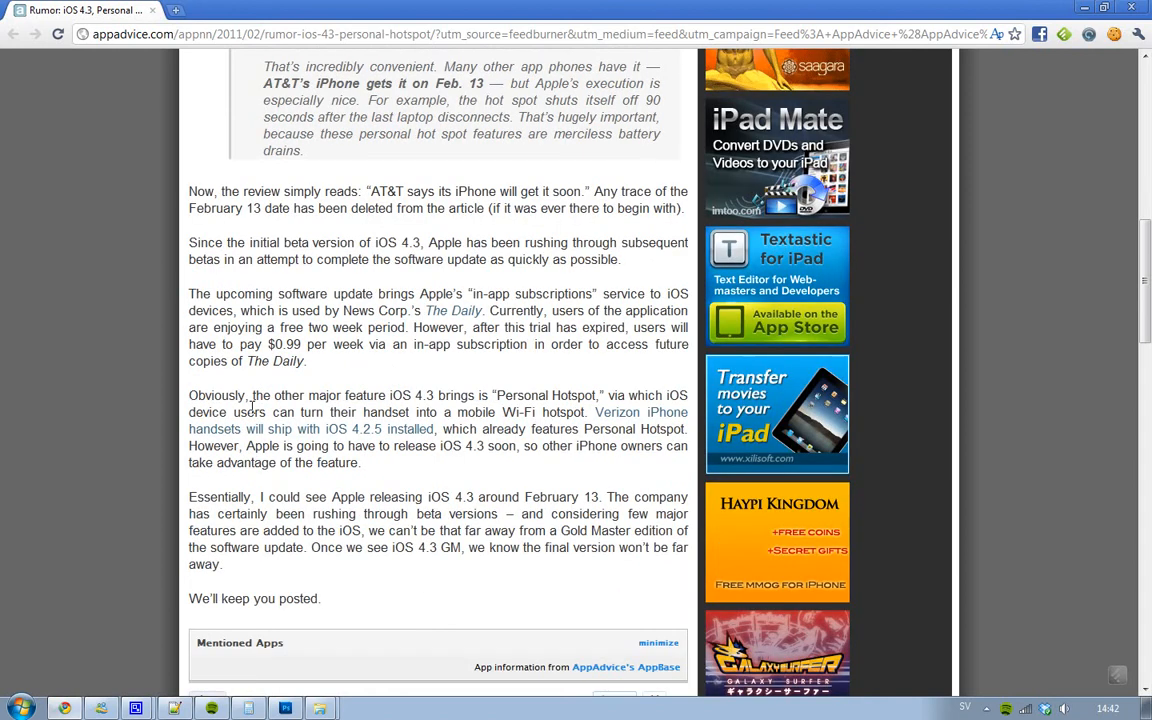